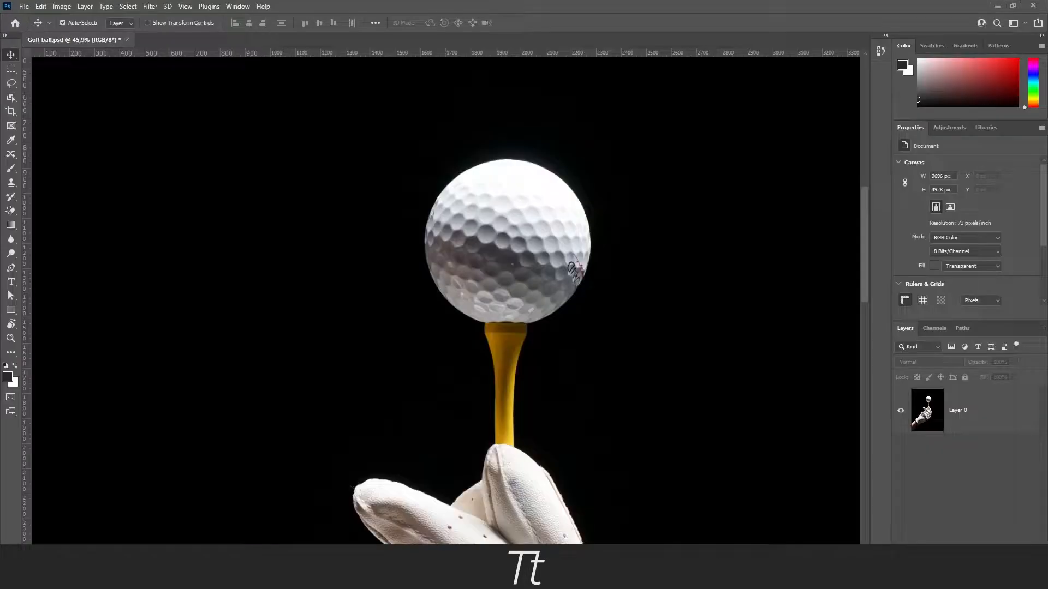
Fit the whole golf ball photo on screen with Ctrl+0.
{"action": "key", "text": "ctrl+0"}
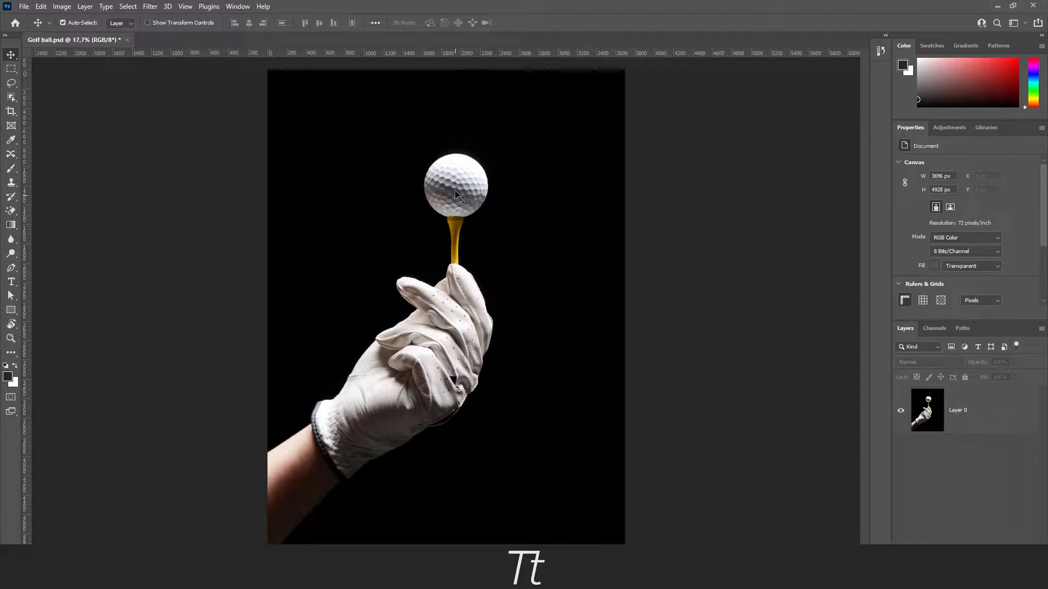
{"action": "mouse_move", "coordinate": [431, 170]}
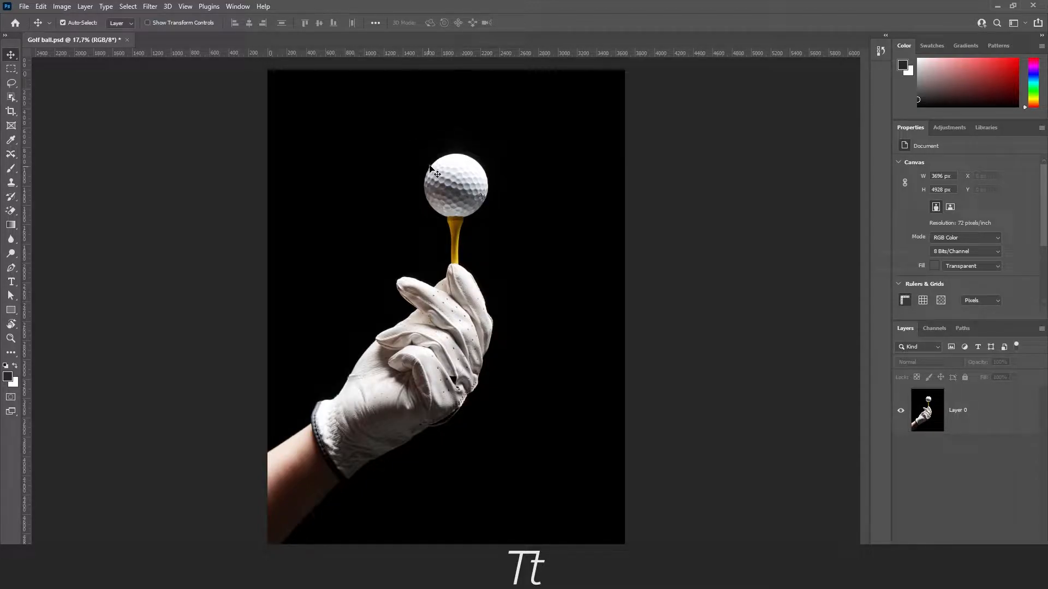
{"action": "mouse_move", "coordinate": [481, 193]}
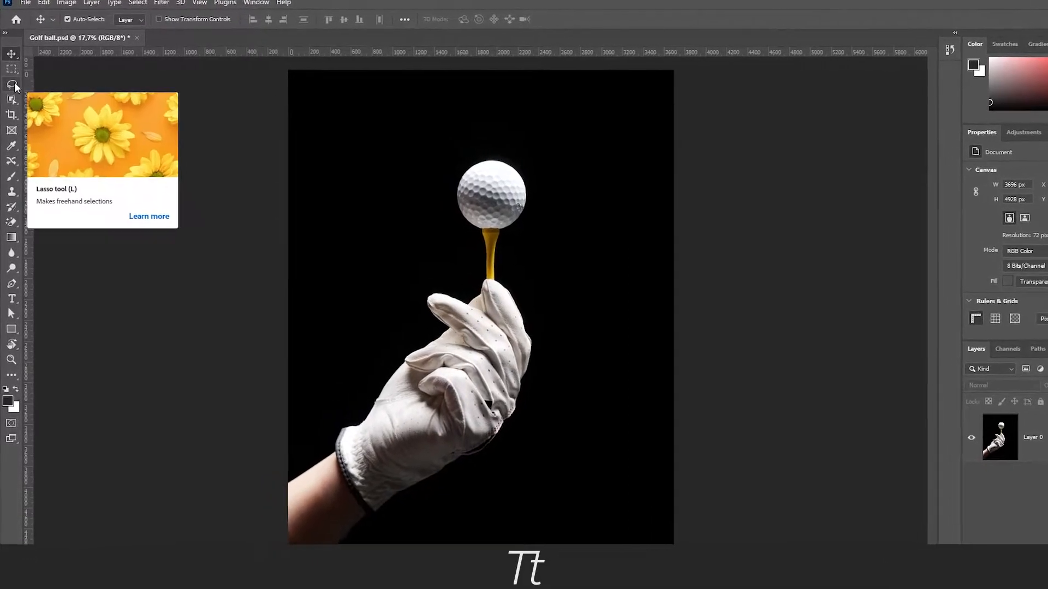
{"action": "mouse_move", "coordinate": [12, 104]}
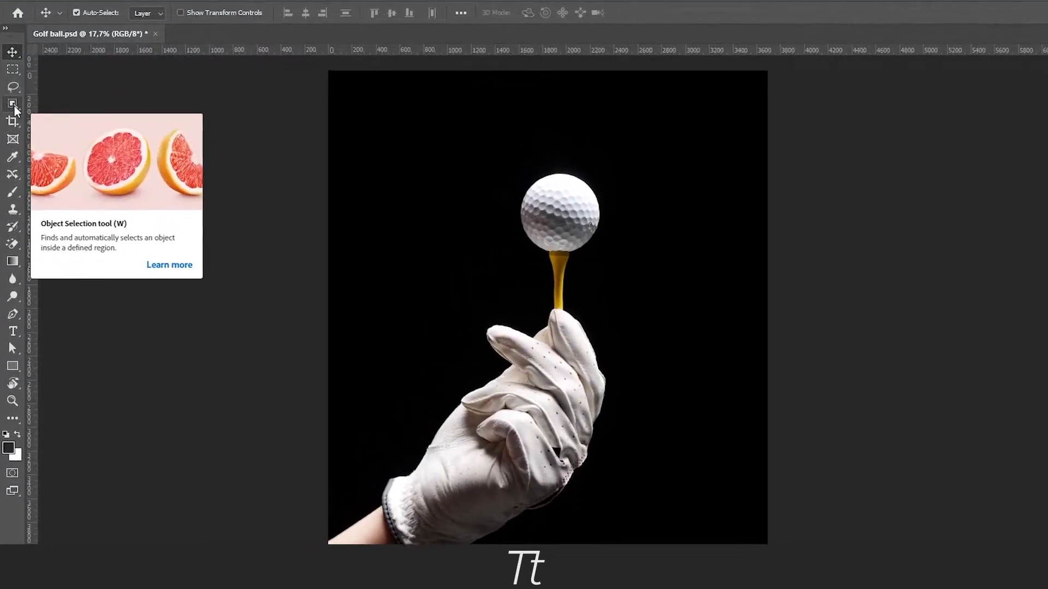
{"action": "mouse_move", "coordinate": [13, 314]}
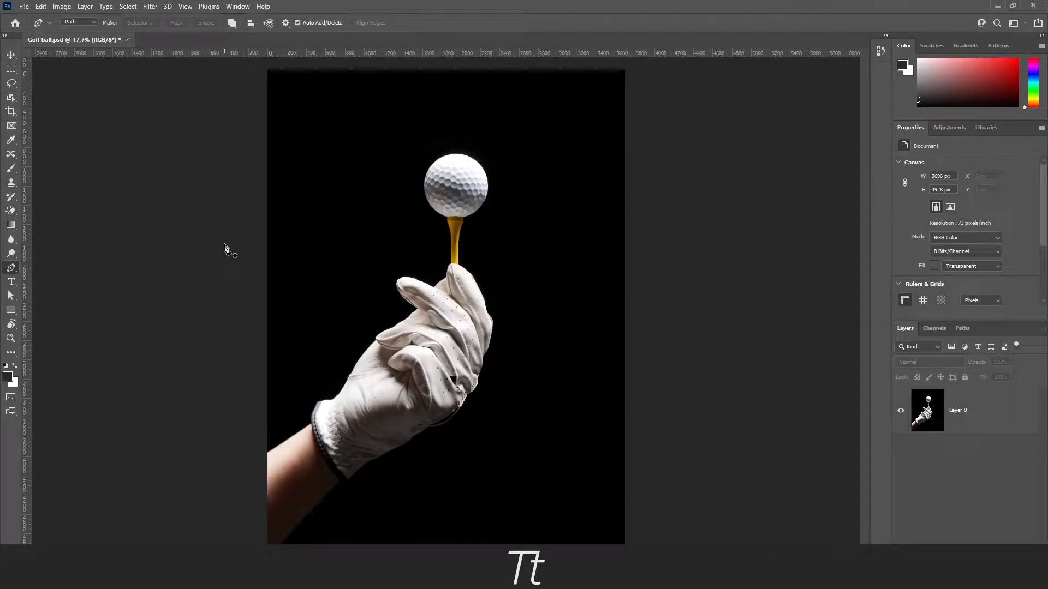
{"action": "mouse_move", "coordinate": [11, 269]}
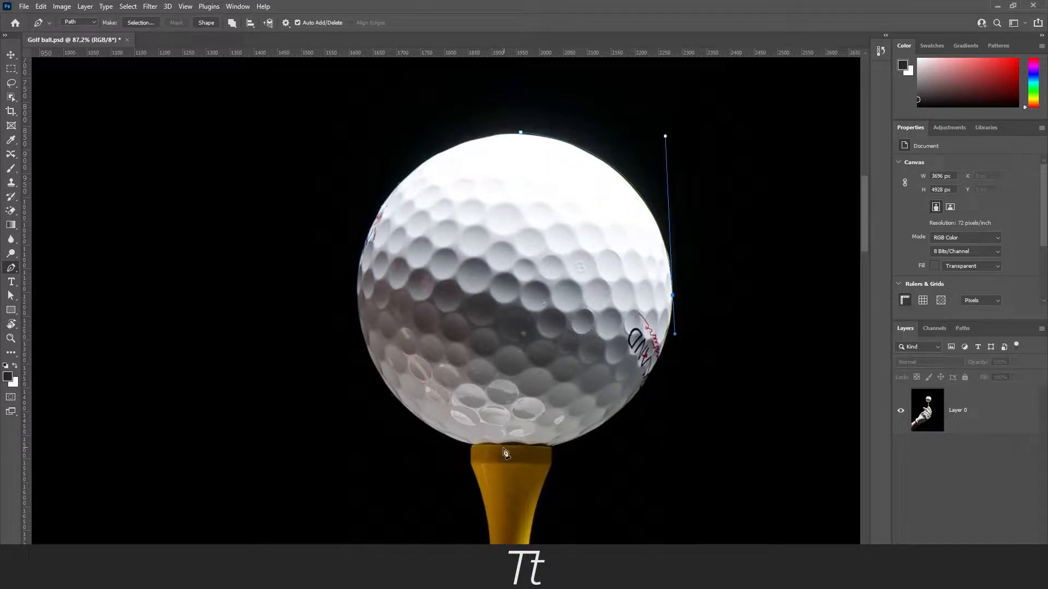
Place a pen anchor at the ball's bottom and curve the path along its edge.
{"action": "left_click", "coordinate": [503, 447]}
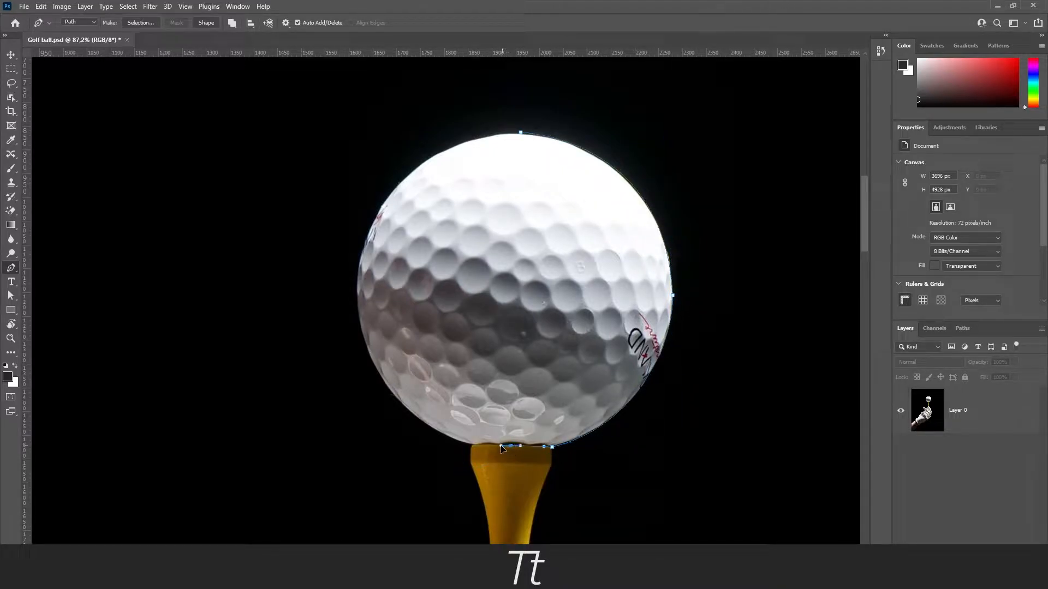
{"action": "left_click_drag", "start_coordinate": [508, 446], "coordinate": [392, 118]}
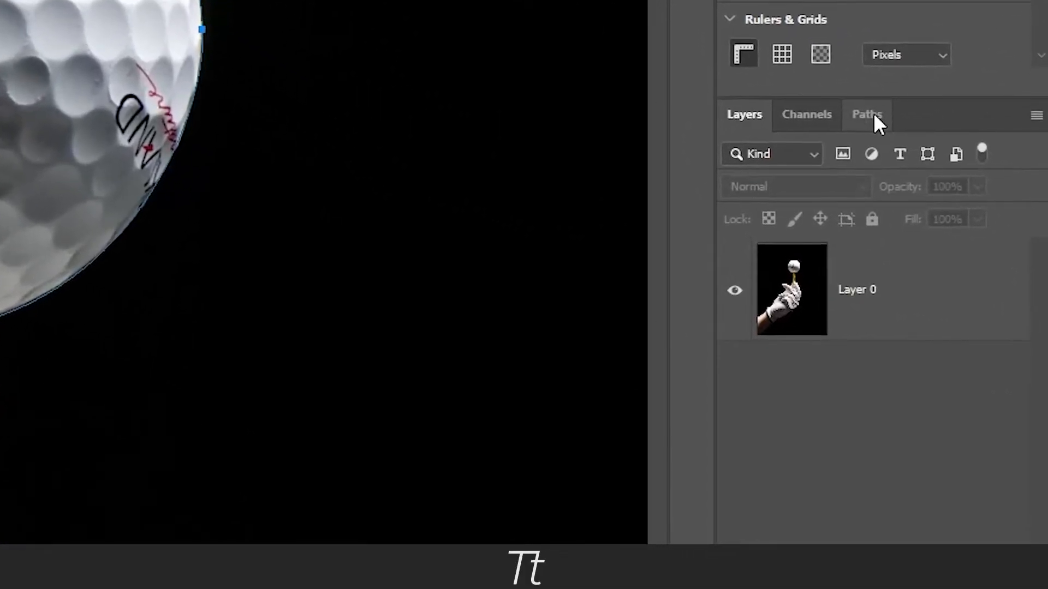
Save the Work Path in the Paths panel under the name 'Golf ball'.
{"action": "left_click", "coordinate": [867, 114]}
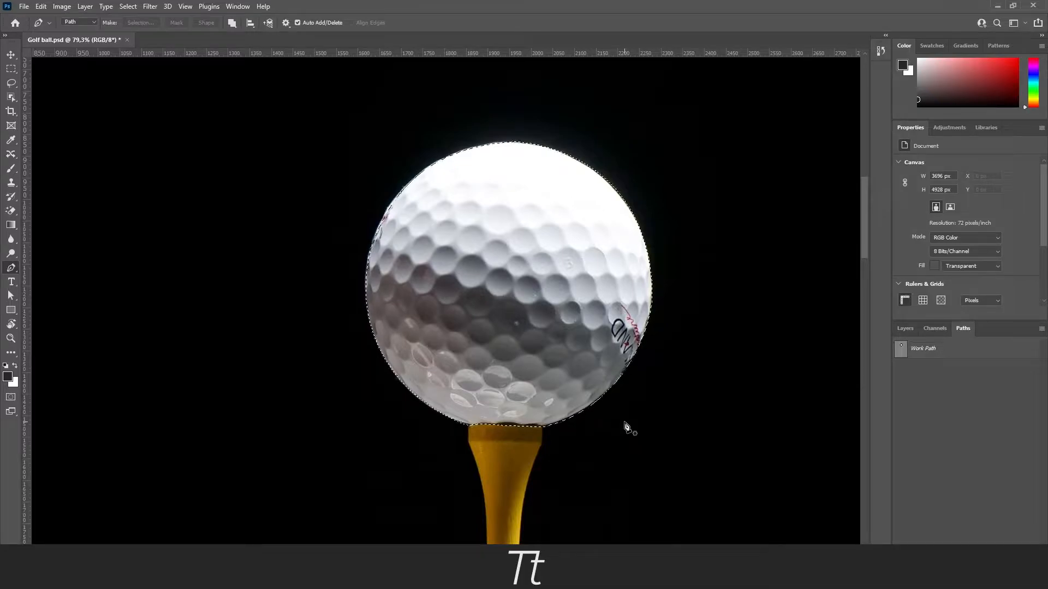
{"action": "double_click", "coordinate": [924, 348]}
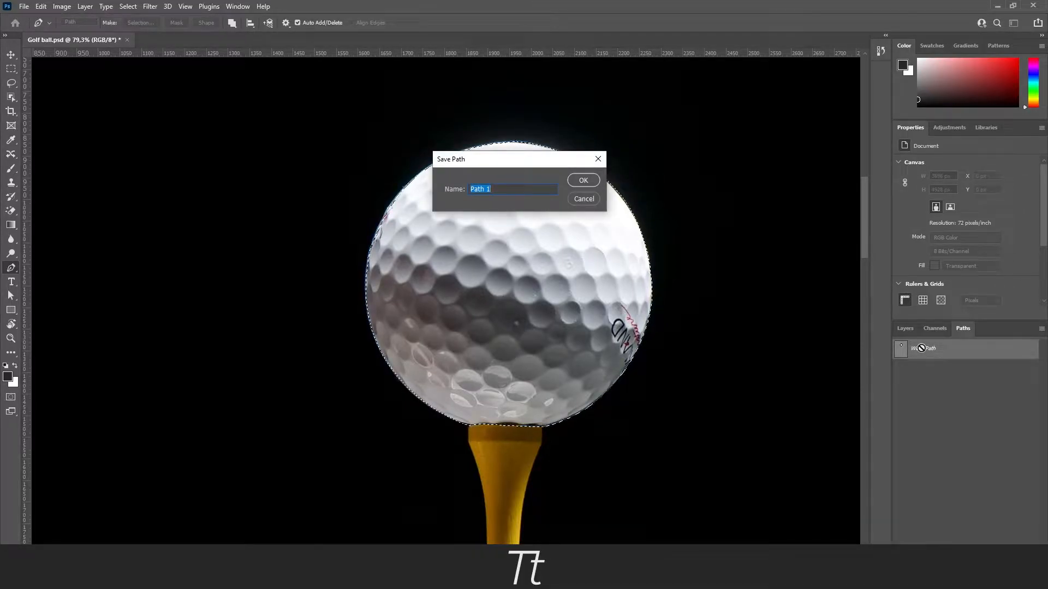
{"action": "type", "text": "Golf ball"}
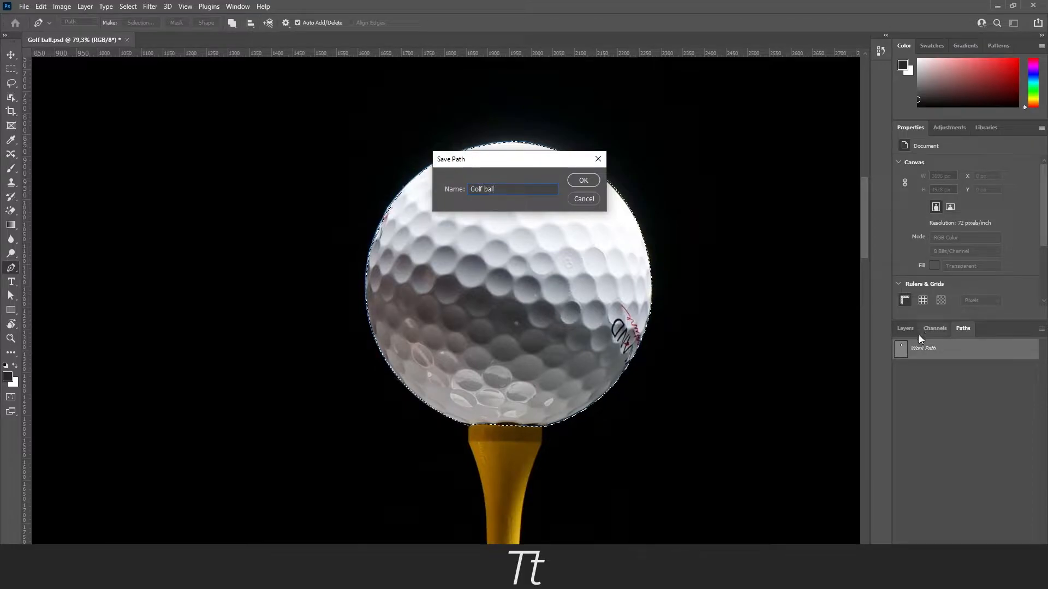
{"action": "left_click", "coordinate": [582, 180]}
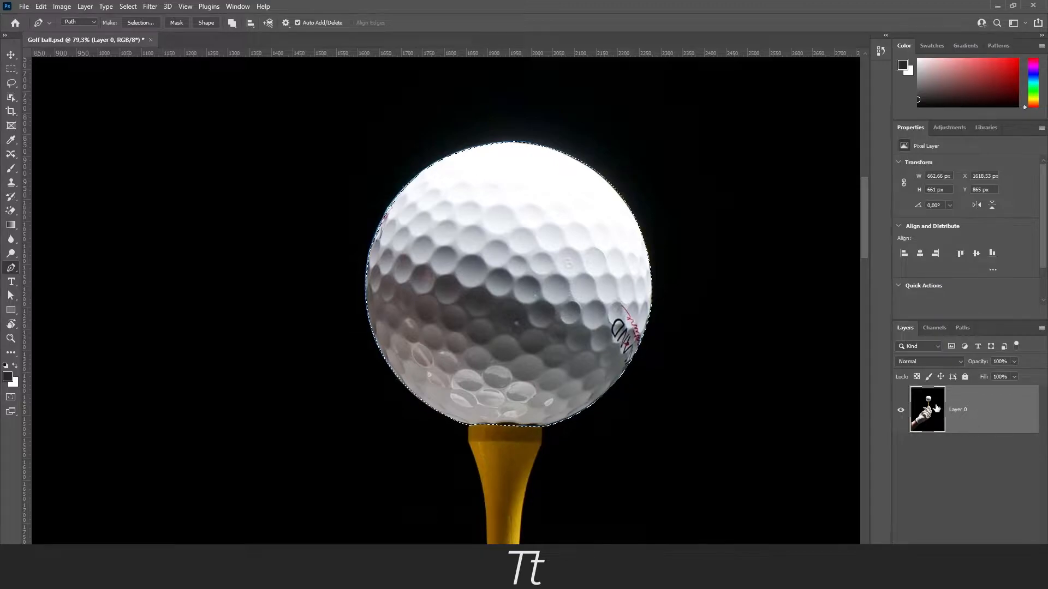
Mask the layer with the Golf ball path via Vector Mask > Current Path.
{"action": "left_click", "coordinate": [962, 328]}
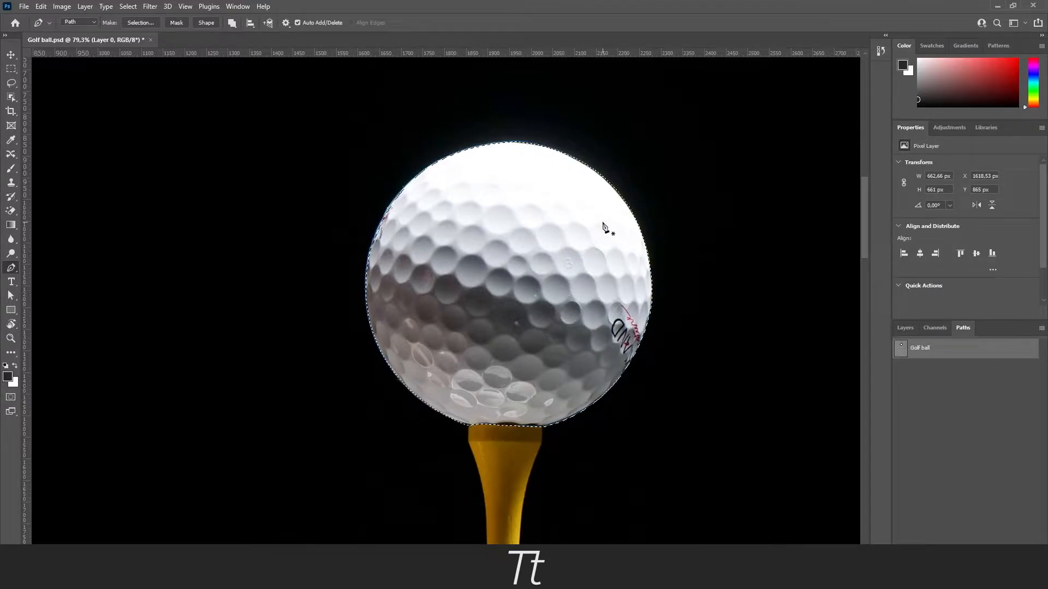
{"action": "left_click", "coordinate": [85, 6]}
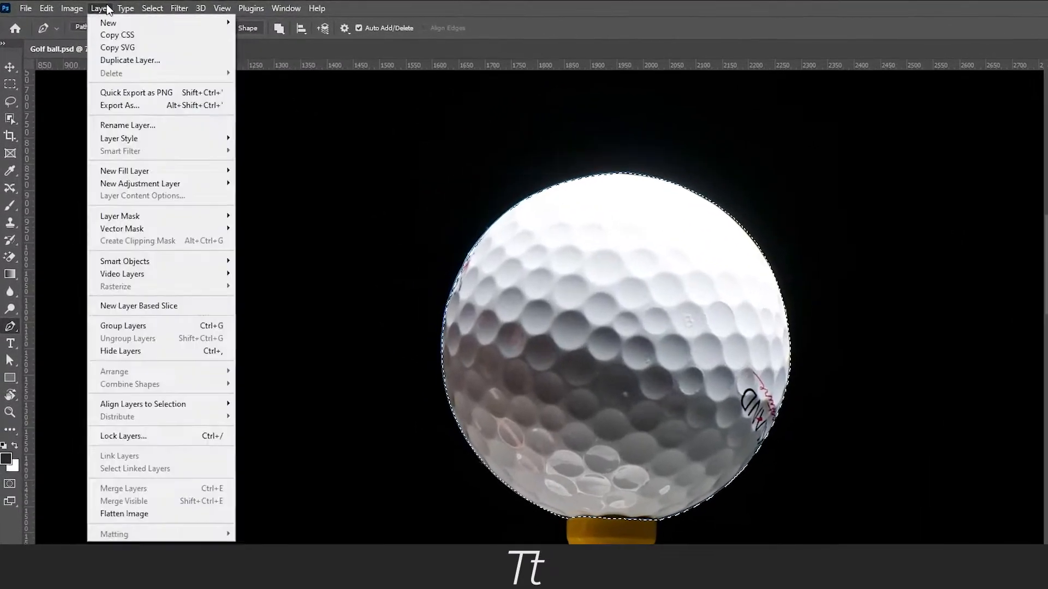
{"action": "mouse_move", "coordinate": [130, 242]}
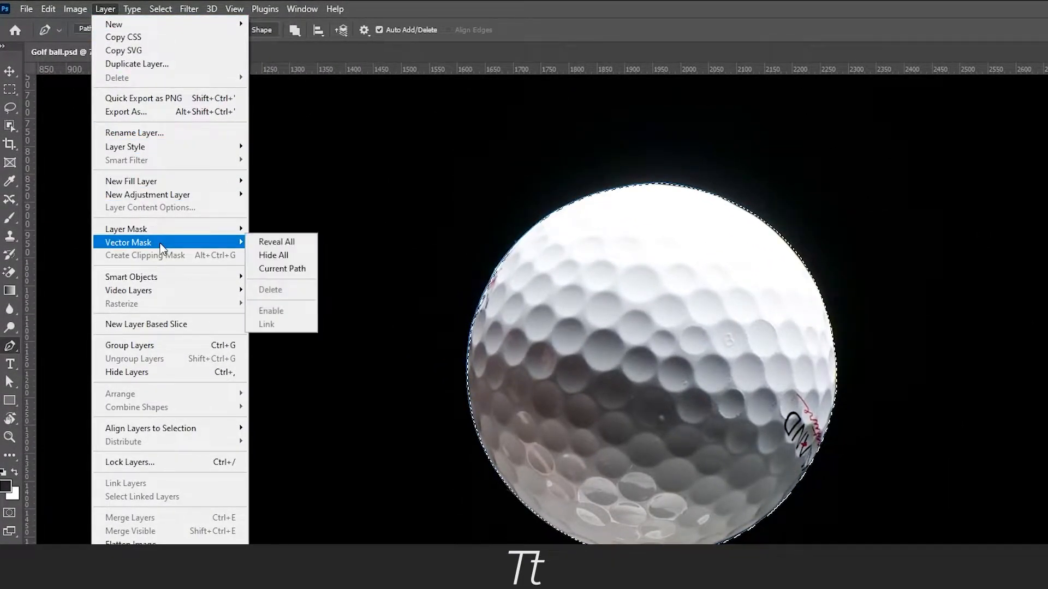
{"action": "mouse_move", "coordinate": [282, 268]}
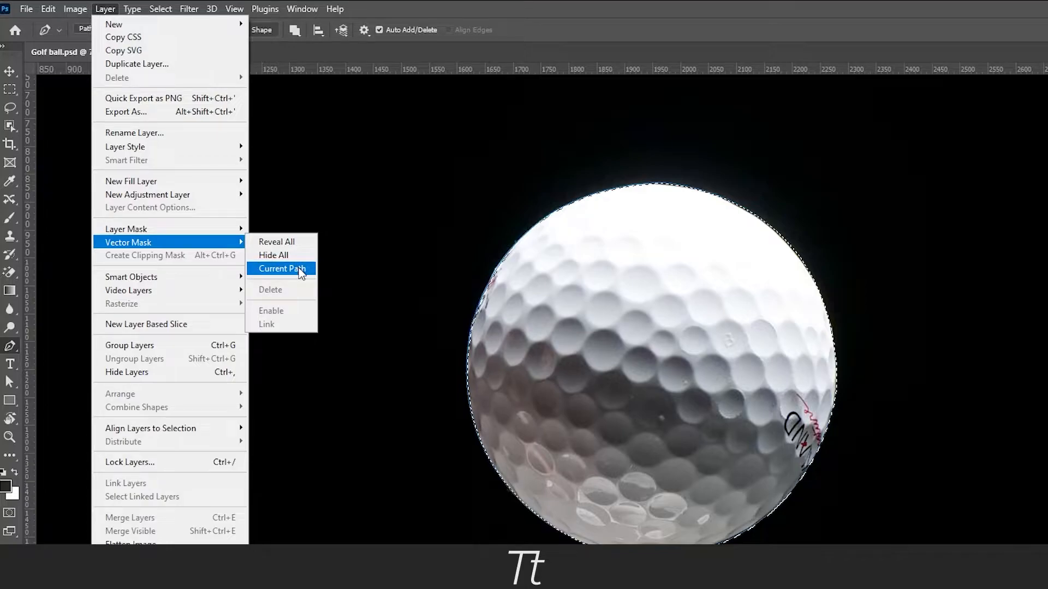
{"action": "left_click", "coordinate": [281, 268]}
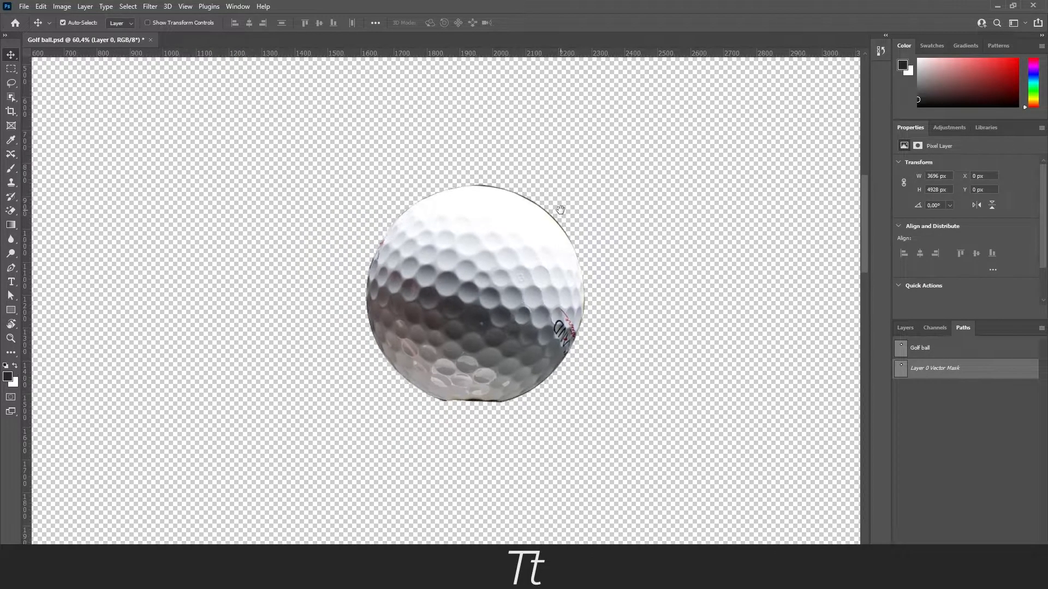
{"action": "left_click_drag", "start_coordinate": [560, 209], "coordinate": [595, 236]}
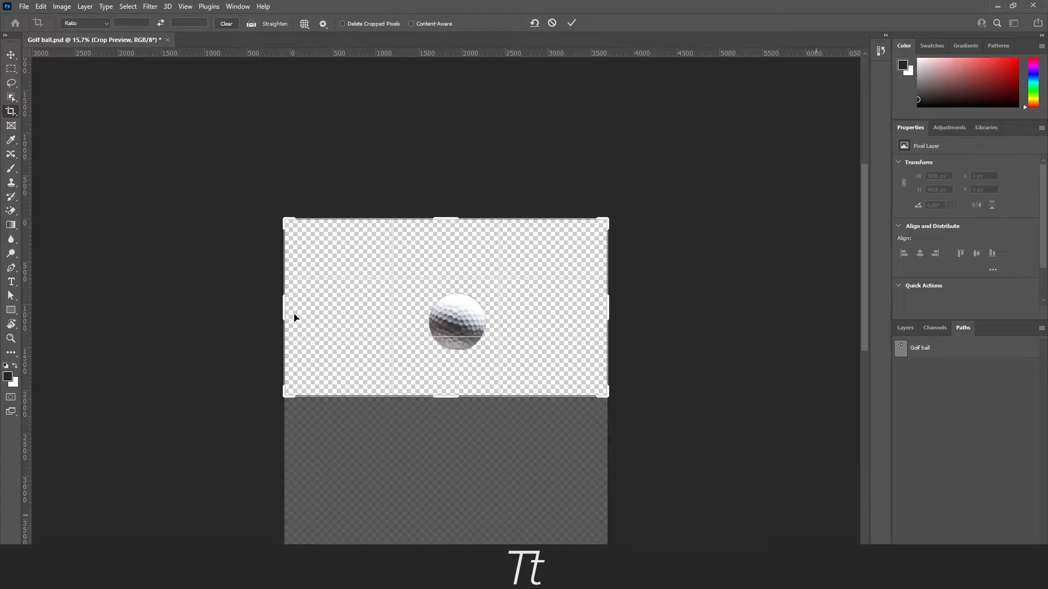
Tighten the crop box around the masked golf ball and commit the crop.
{"action": "left_click_drag", "start_coordinate": [607, 308], "coordinate": [532, 307]}
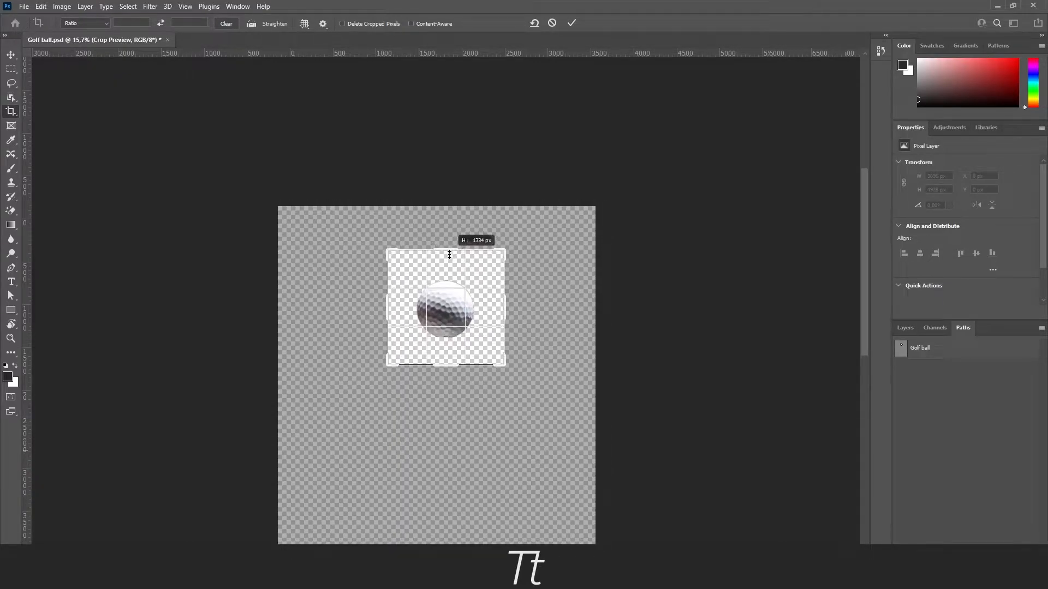
{"action": "left_click", "coordinate": [571, 23]}
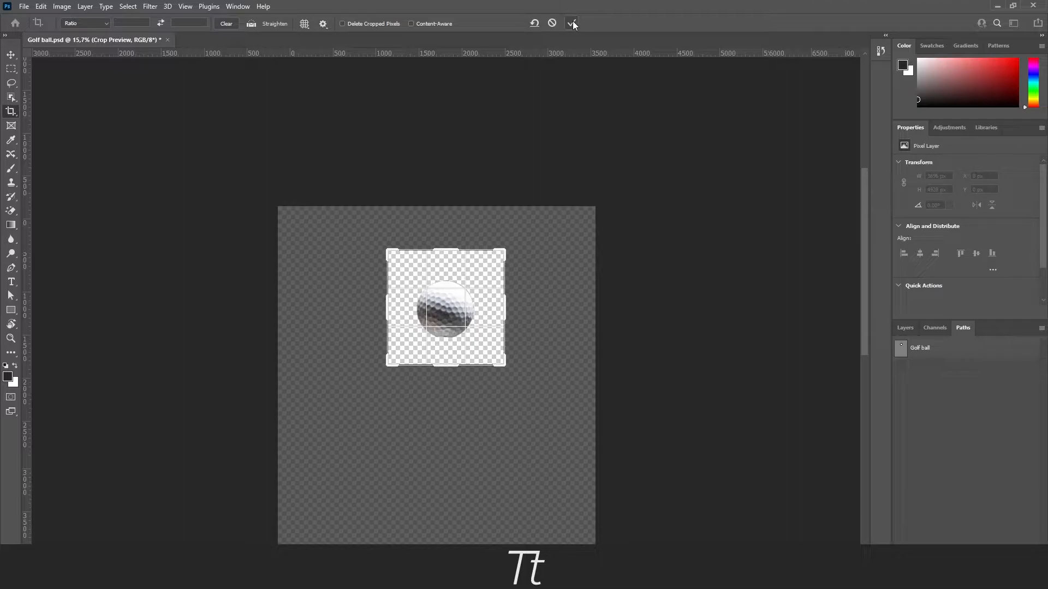
{"action": "mouse_move", "coordinate": [572, 23]}
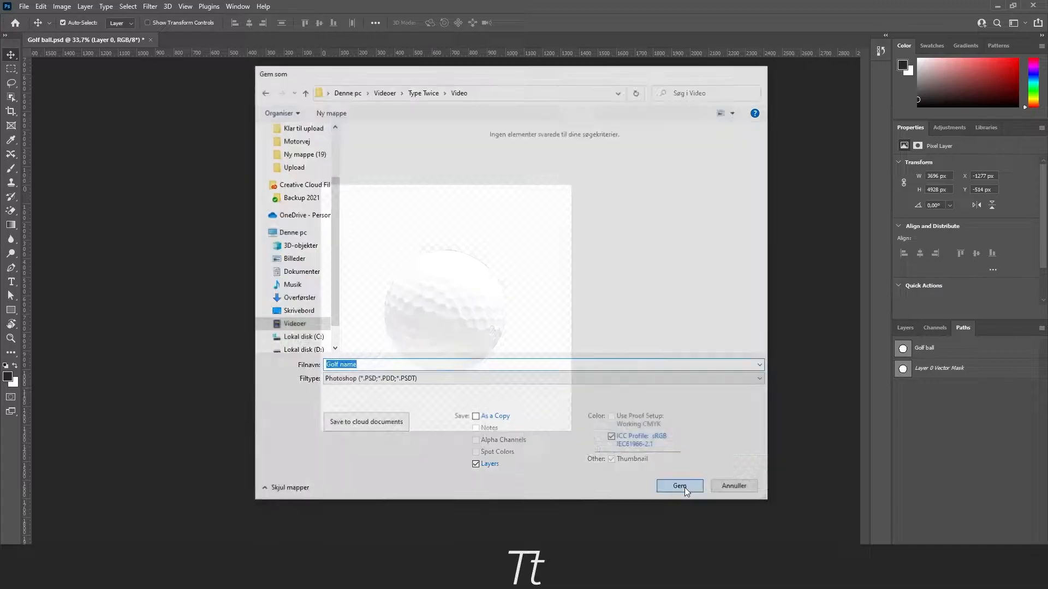
Save the cropped golf ball cutout in Photoshop format.
{"action": "left_click", "coordinate": [679, 486]}
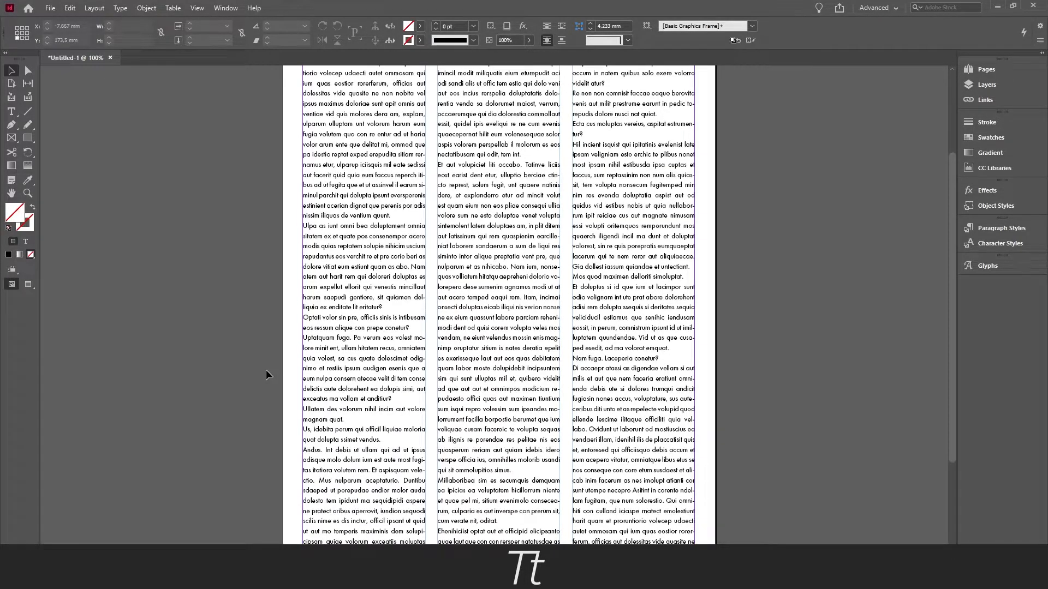
Place the golf ball PSD on the InDesign page and align to the spread.
{"action": "key", "text": "ctrl+d"}
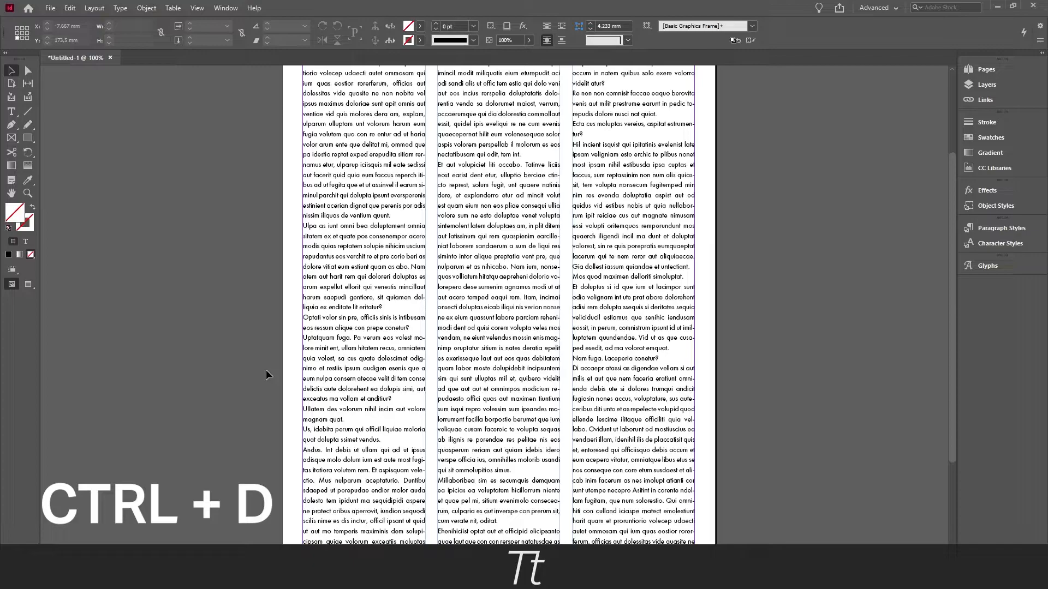
{"action": "key", "text": "ctrl+d"}
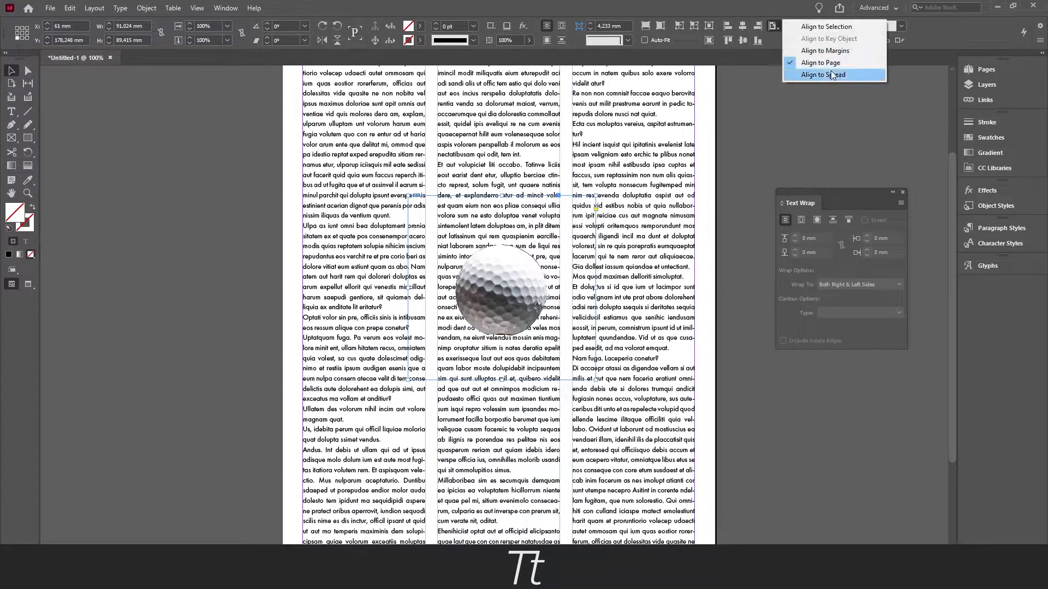
{"action": "left_click", "coordinate": [822, 75]}
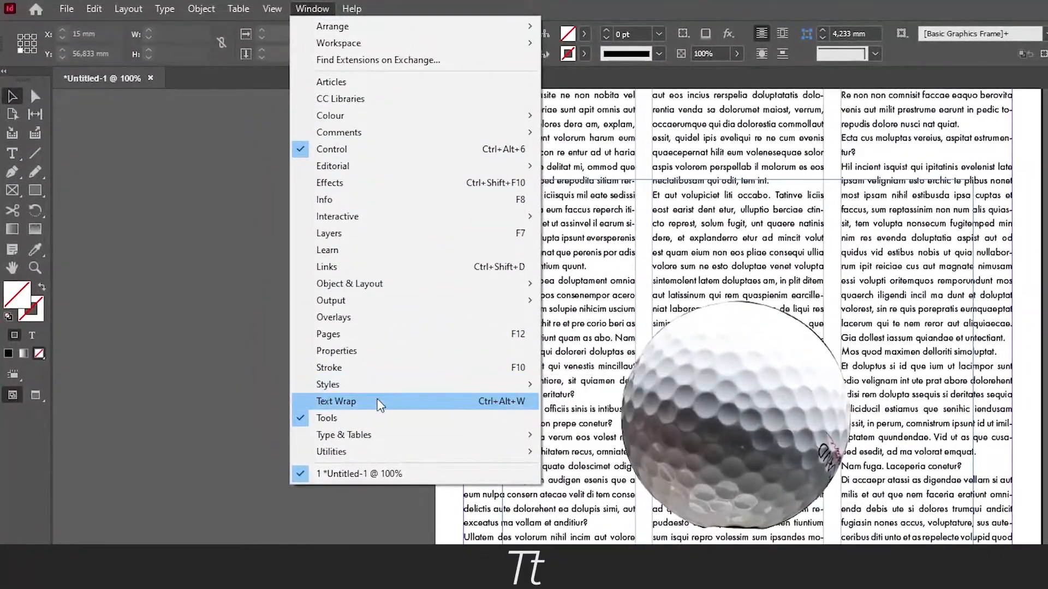
Open the Text Wrap panel for the placed golf ball image.
{"action": "left_click", "coordinate": [336, 401]}
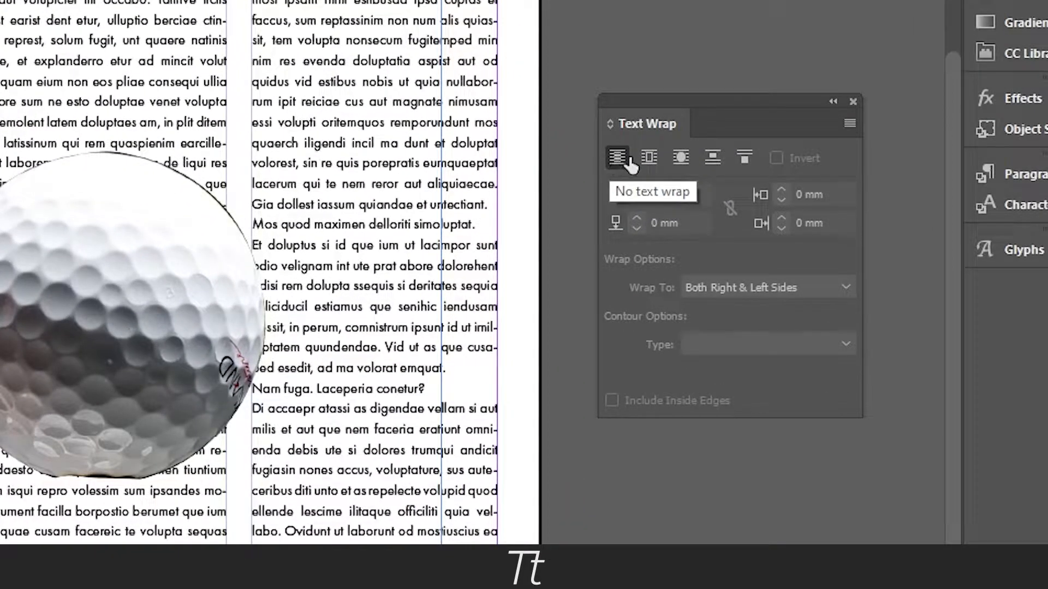
{"action": "mouse_move", "coordinate": [744, 158]}
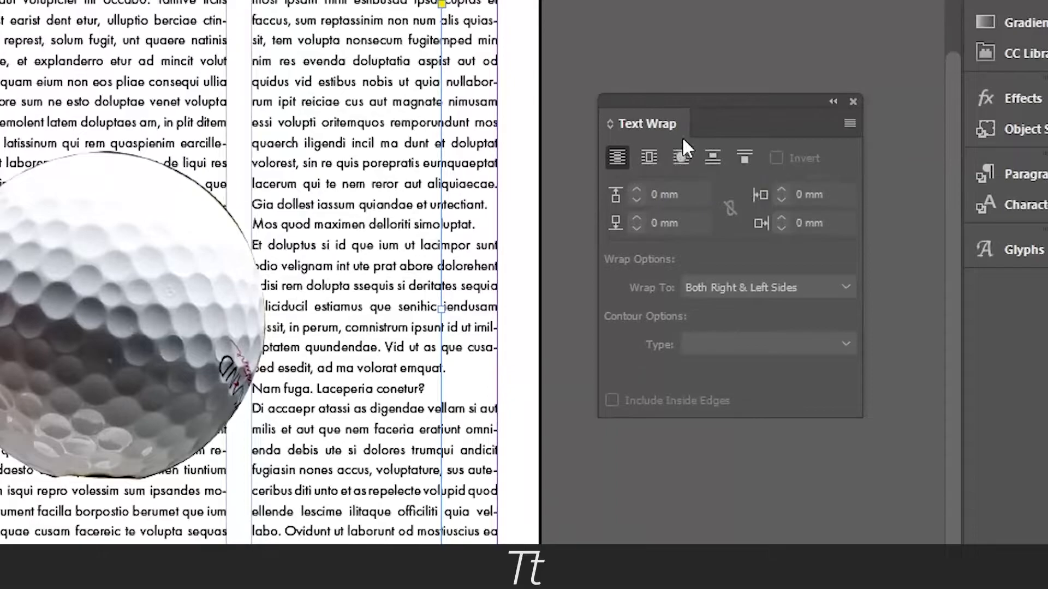
{"action": "mouse_move", "coordinate": [679, 158]}
{"action": "type", "text": "6"}
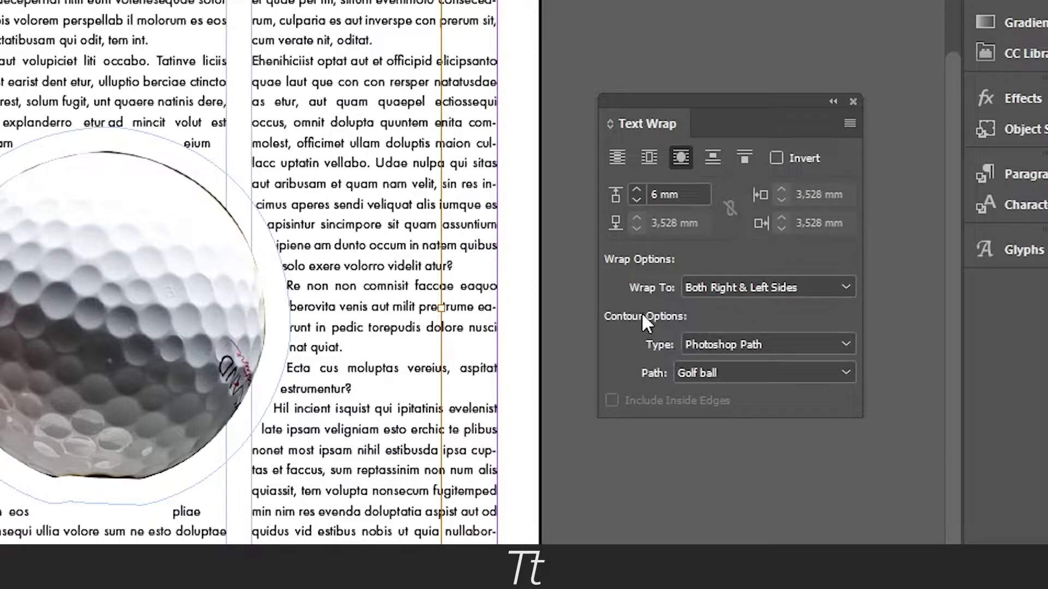
{"action": "mouse_move", "coordinate": [705, 327]}
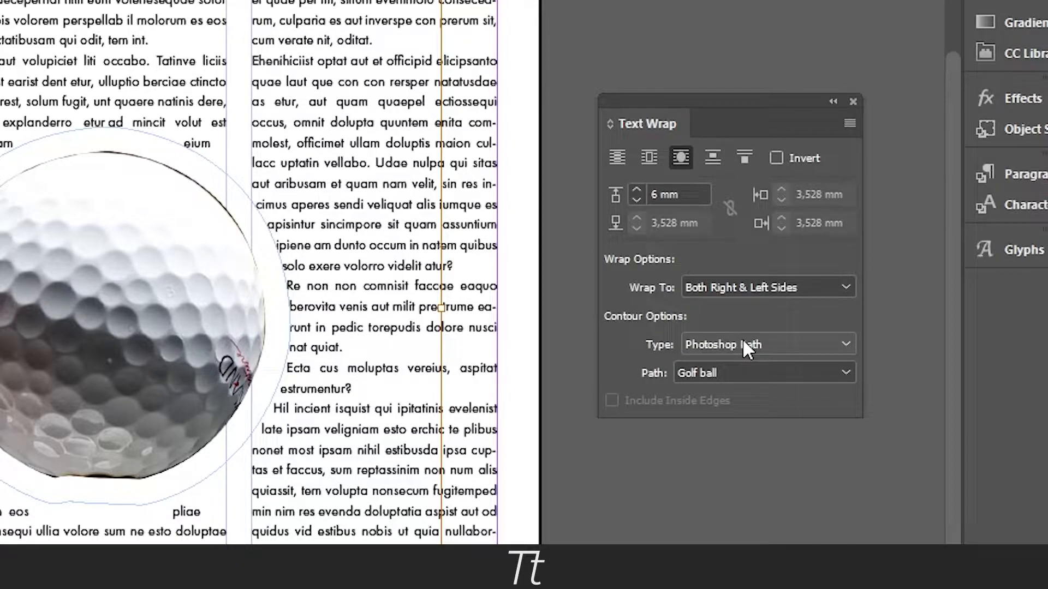
Open the Contour Type list to choose Photoshop Path 'Golf ball'.
{"action": "left_click", "coordinate": [767, 344]}
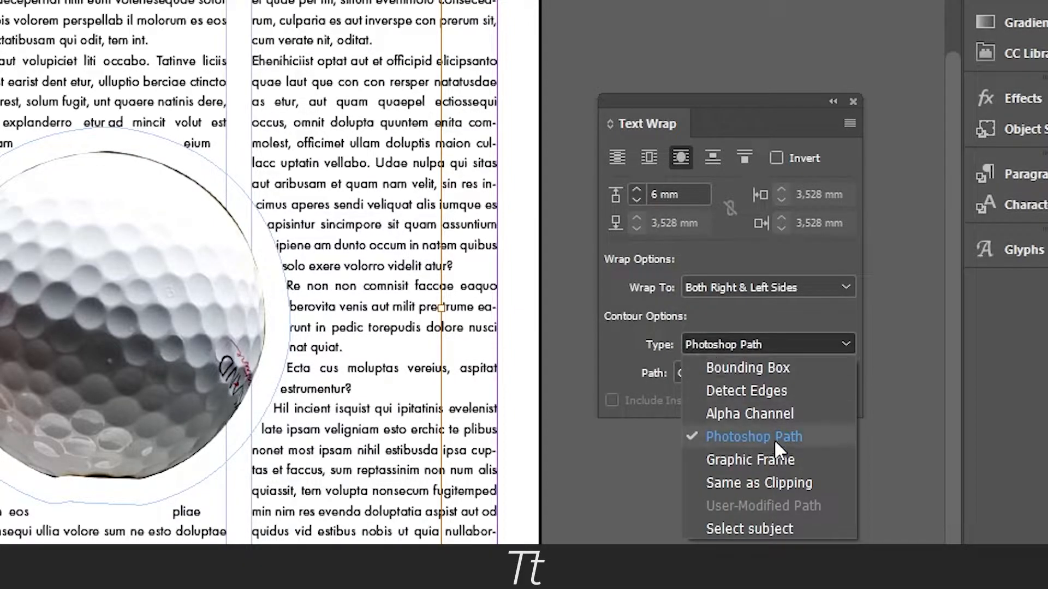